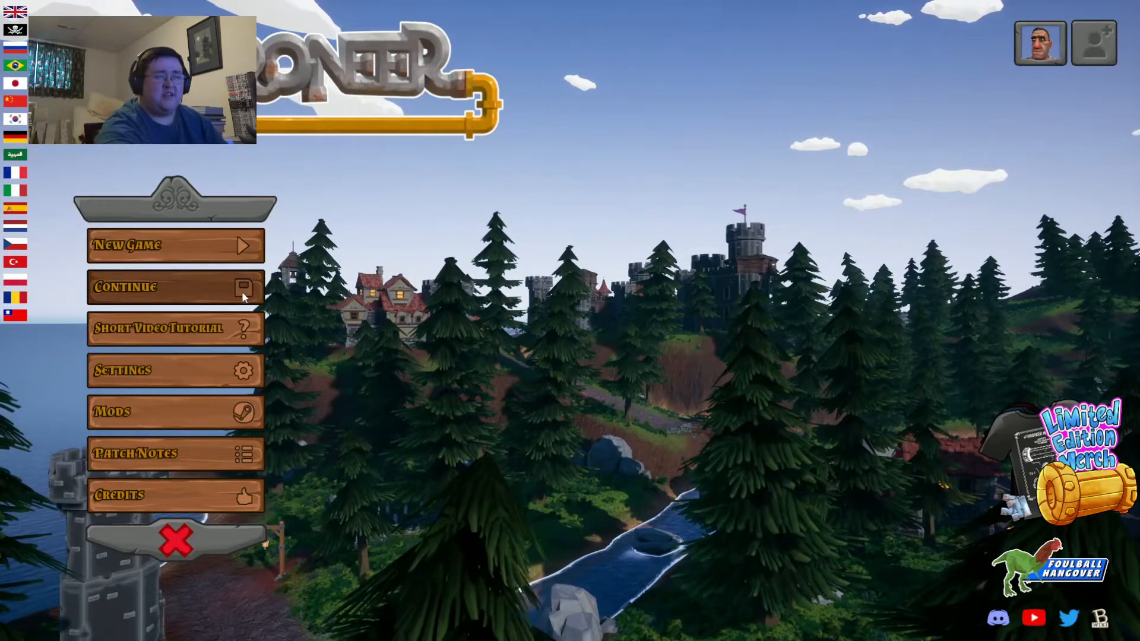
Continue from the saved game named 'YouTube!' and load into the world
click(175, 287)
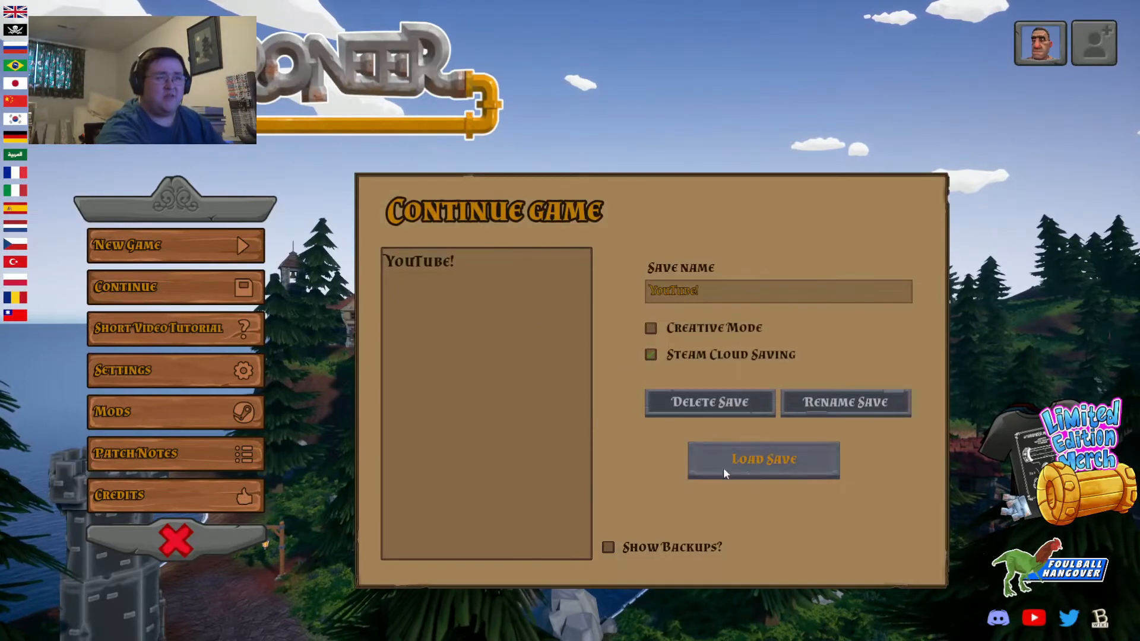
click(763, 458)
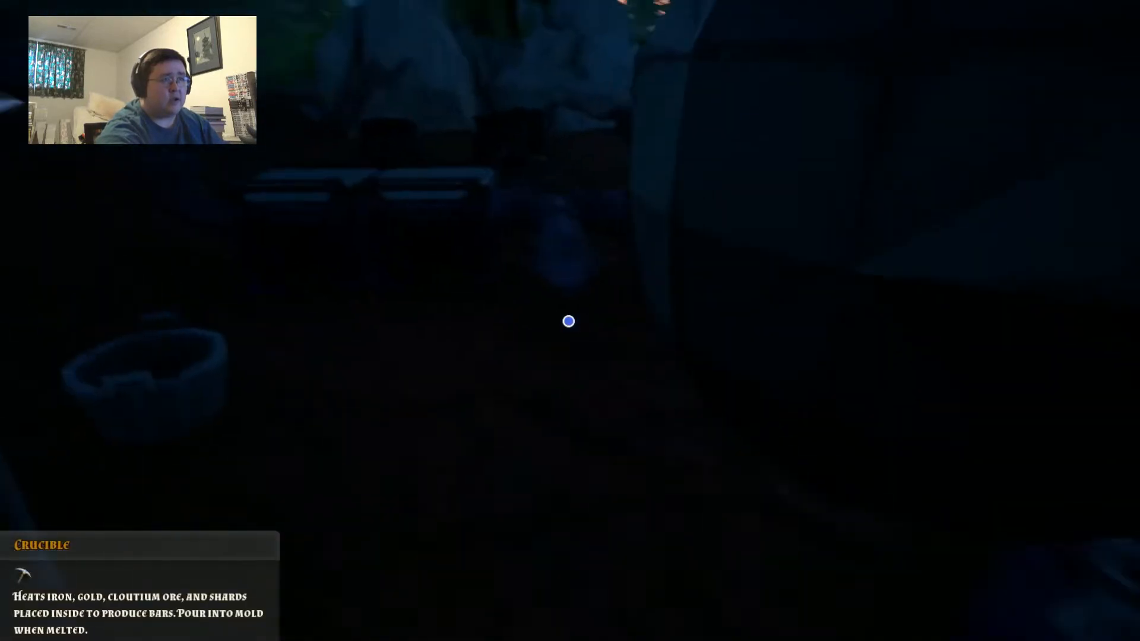
mouse_move(569, 321)
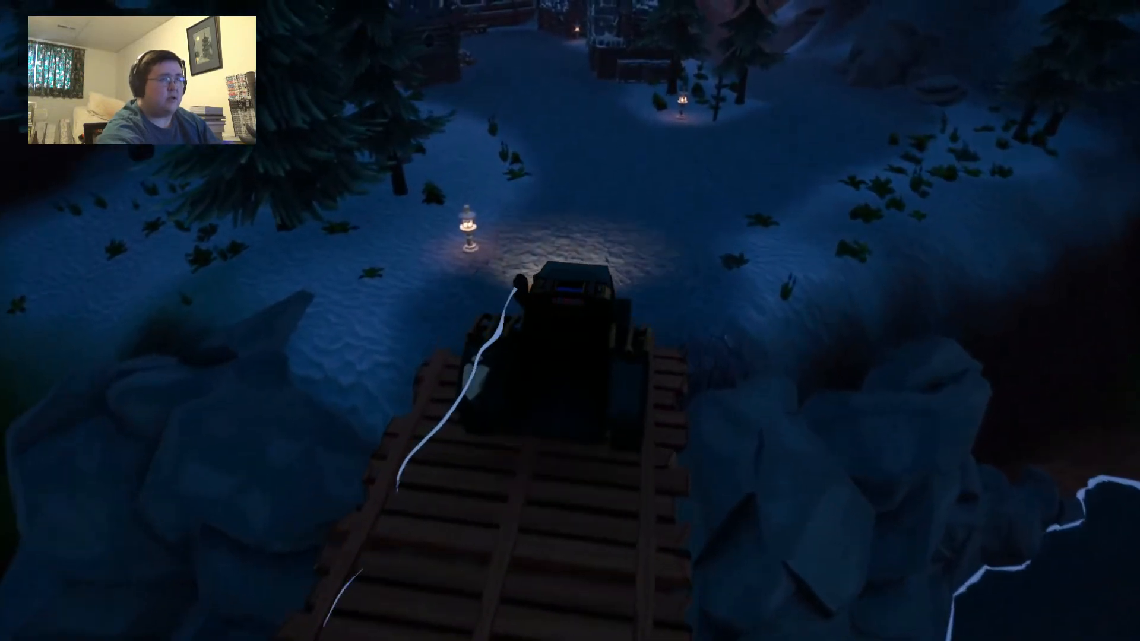
Leave the truck to head into the shop and browse building supplies
key(Escape)
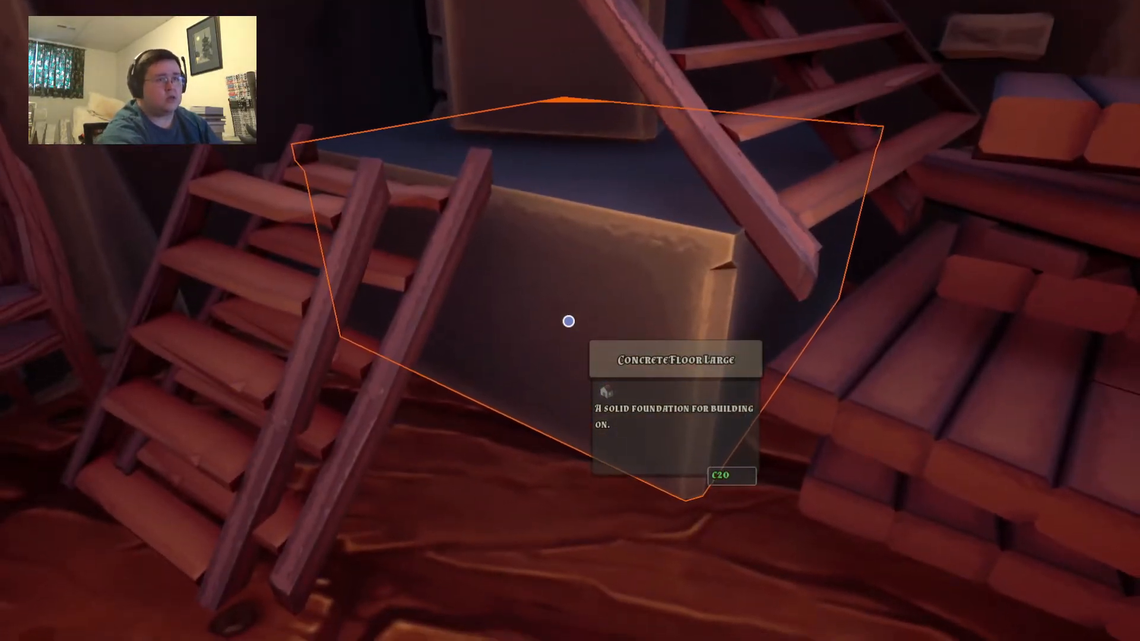
mouse_move(569, 321)
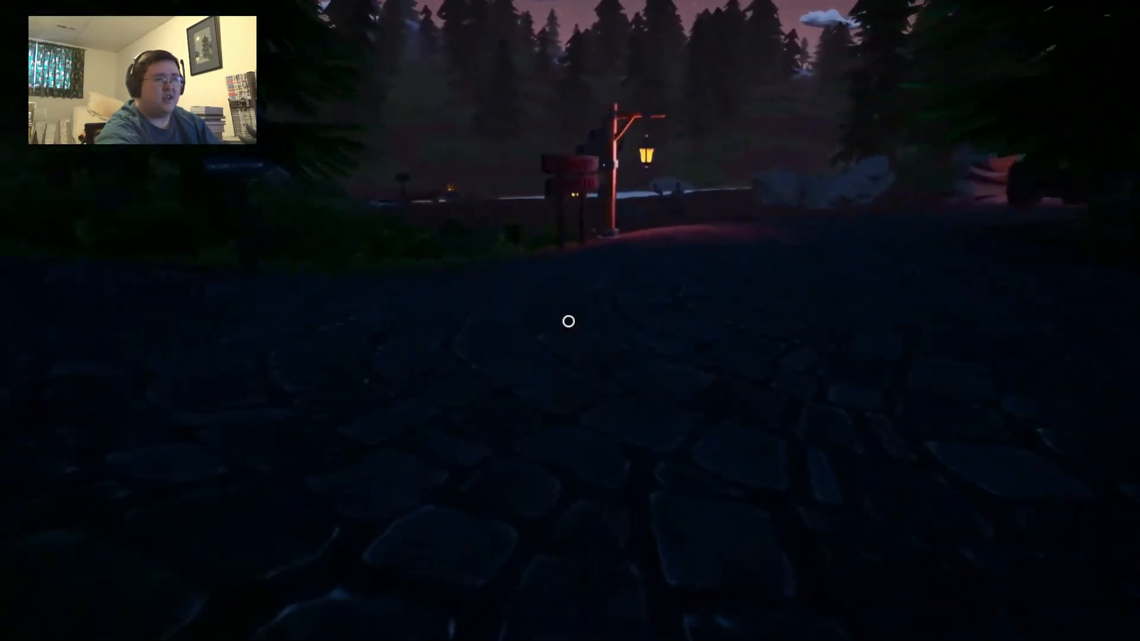
mouse_move(569, 322)
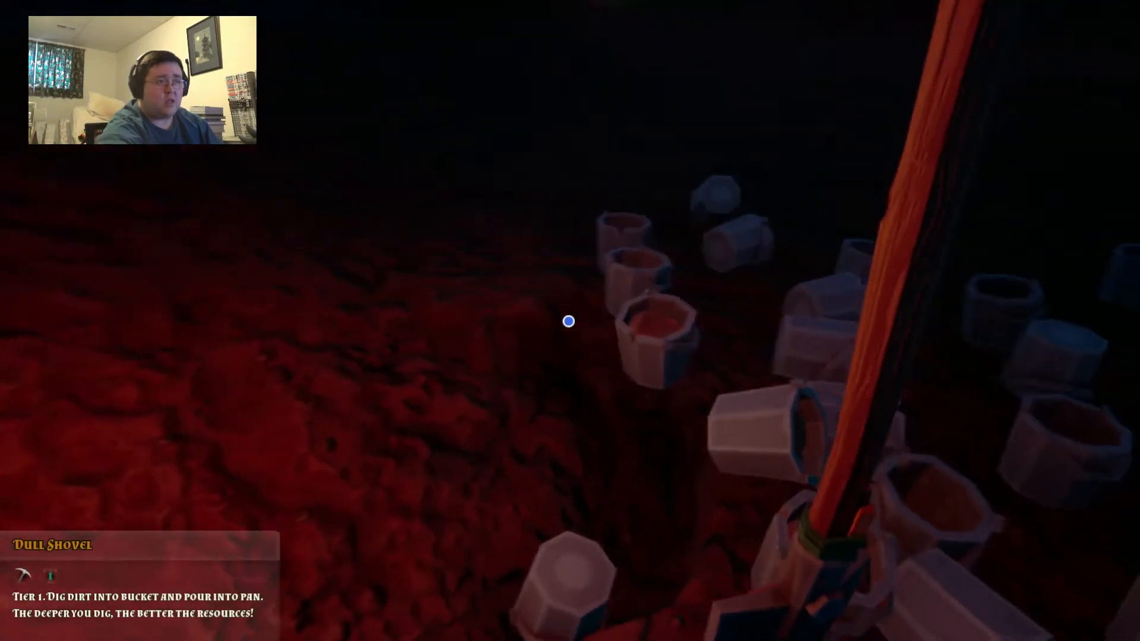
mouse_move(569, 320)
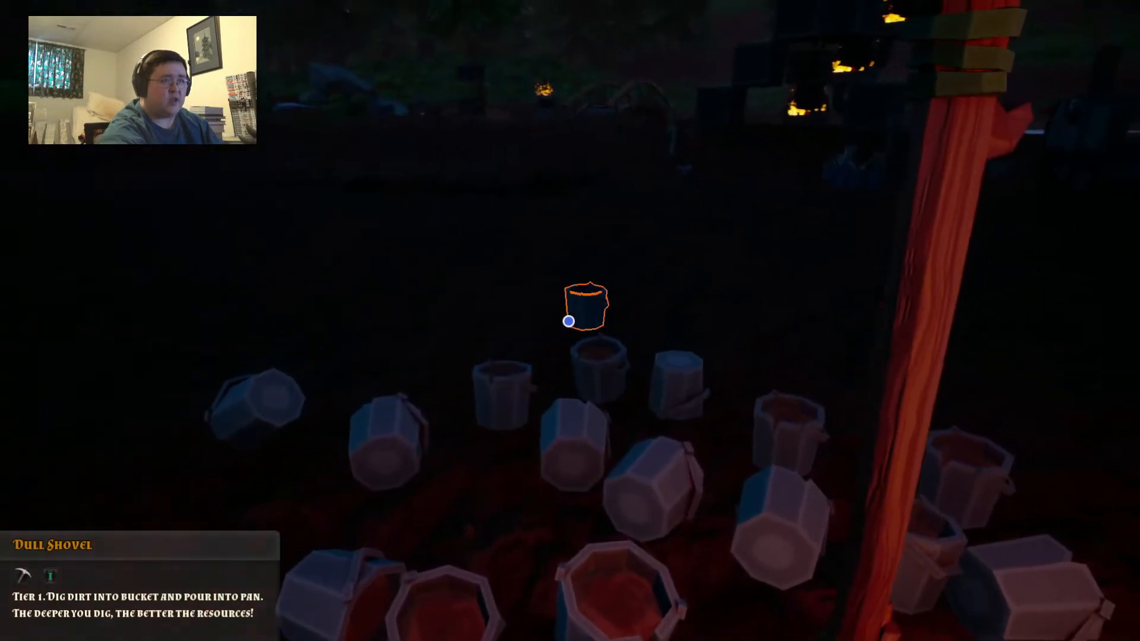
mouse_move(570, 320)
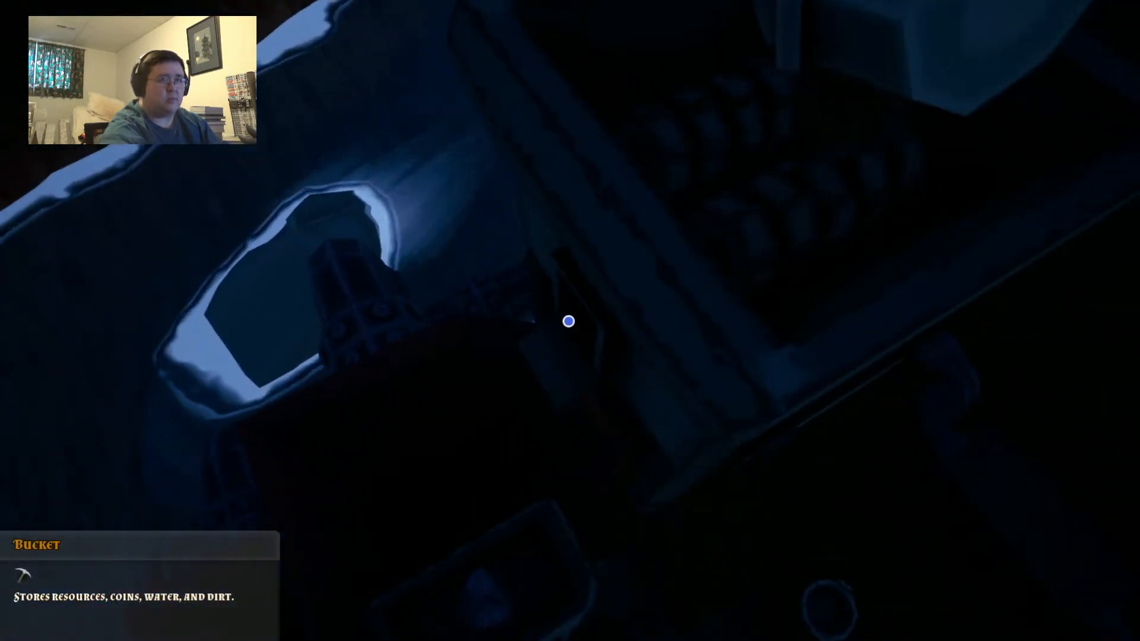
mouse_move(569, 321)
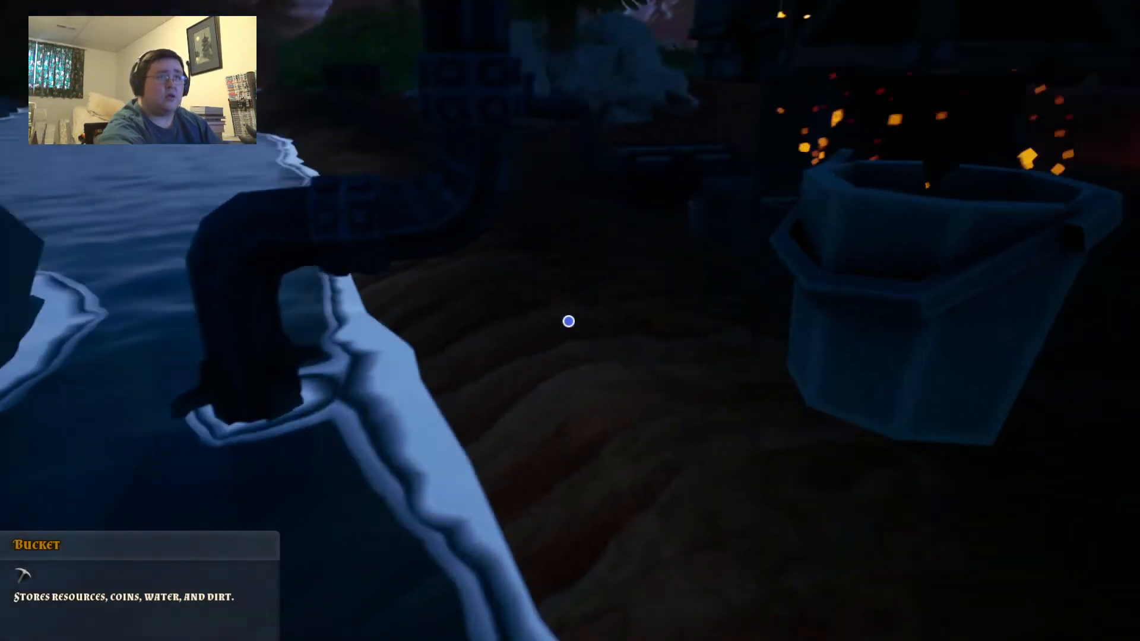
mouse_move(569, 322)
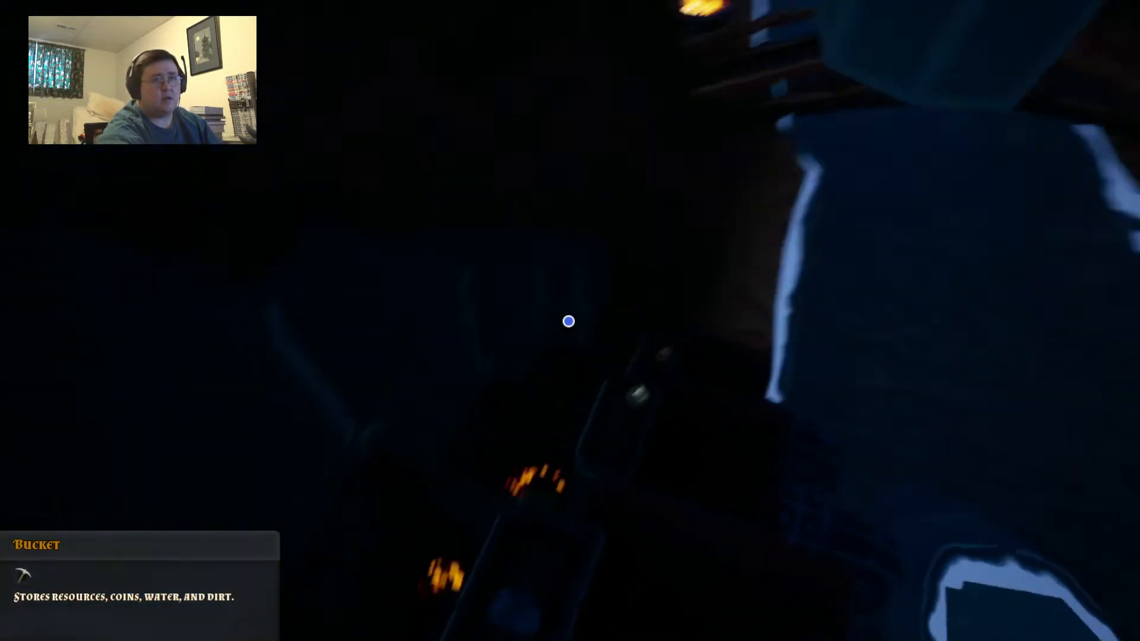
mouse_move(569, 321)
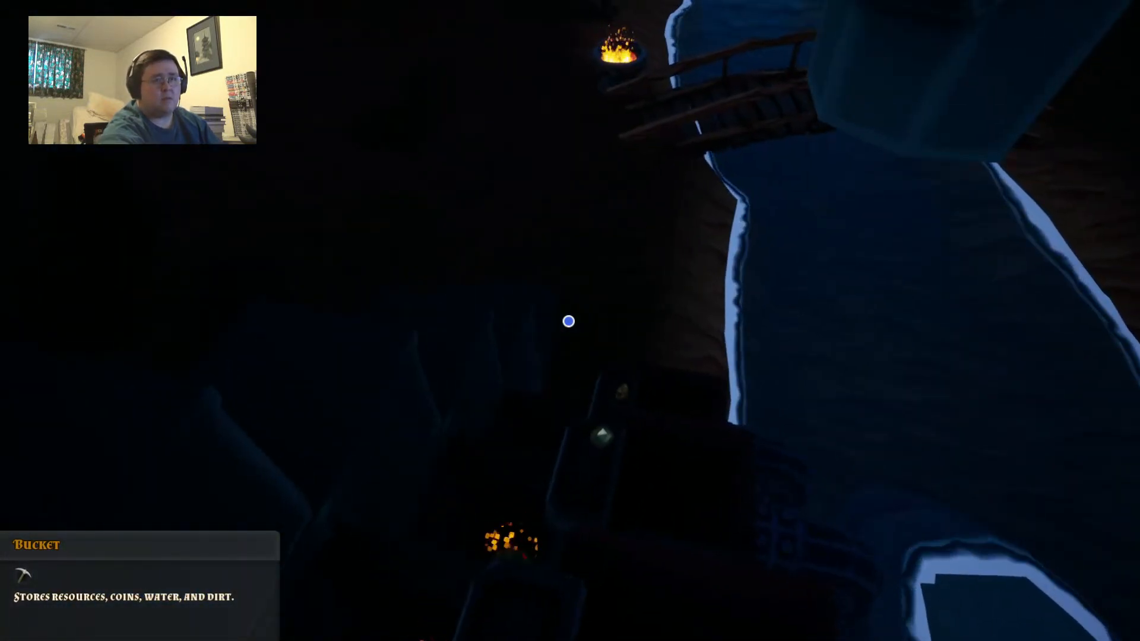
mouse_move(569, 320)
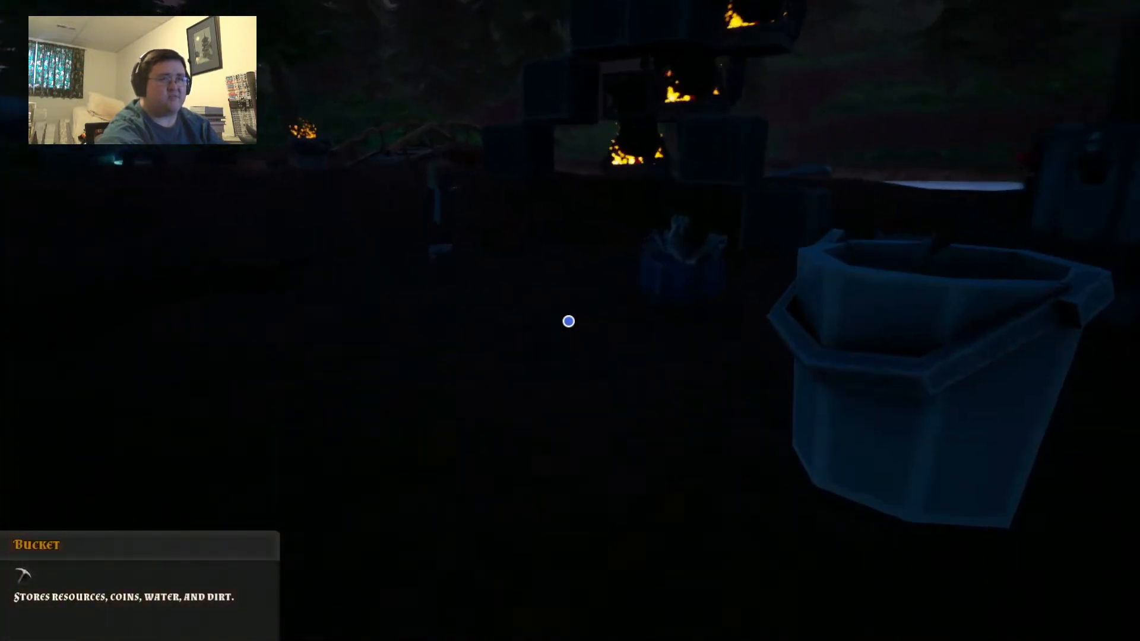
mouse_move(569, 322)
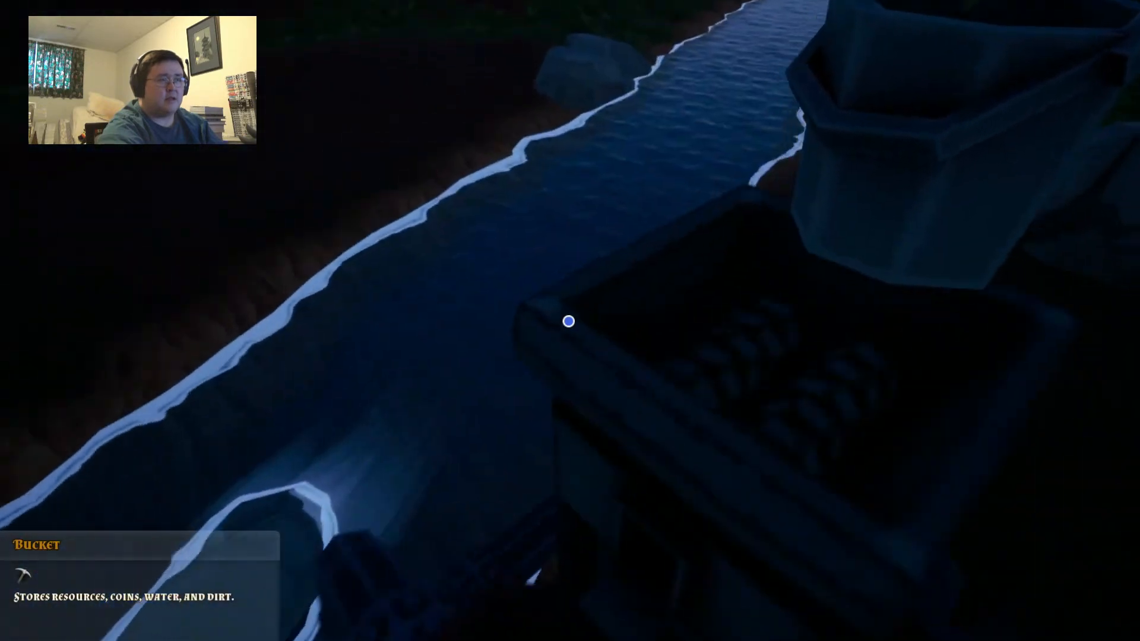
mouse_move(570, 321)
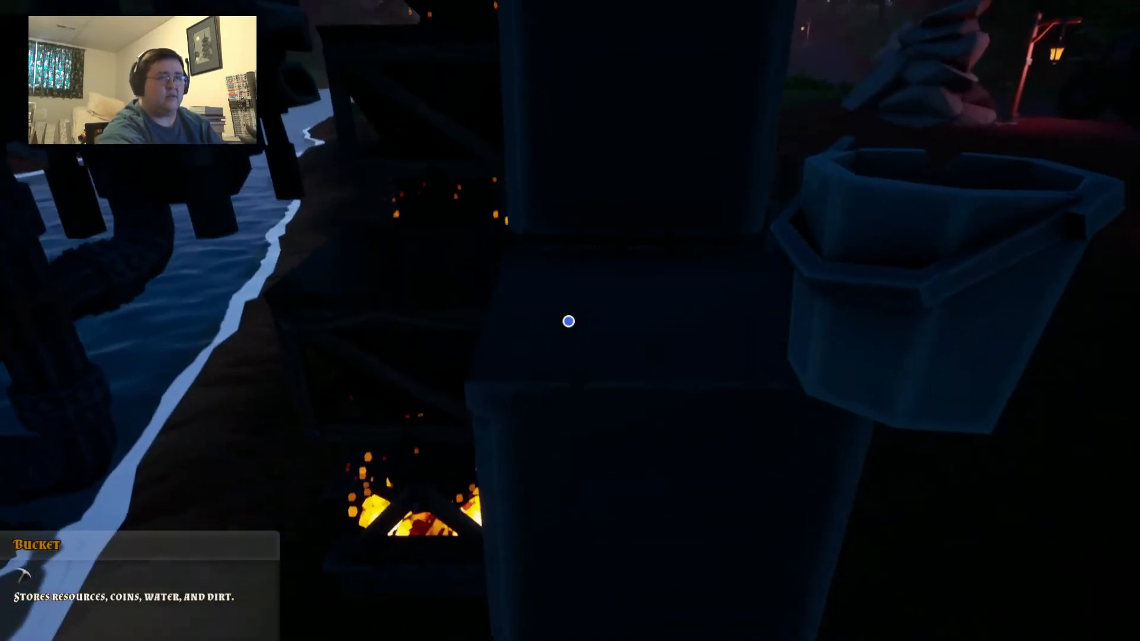
mouse_move(569, 321)
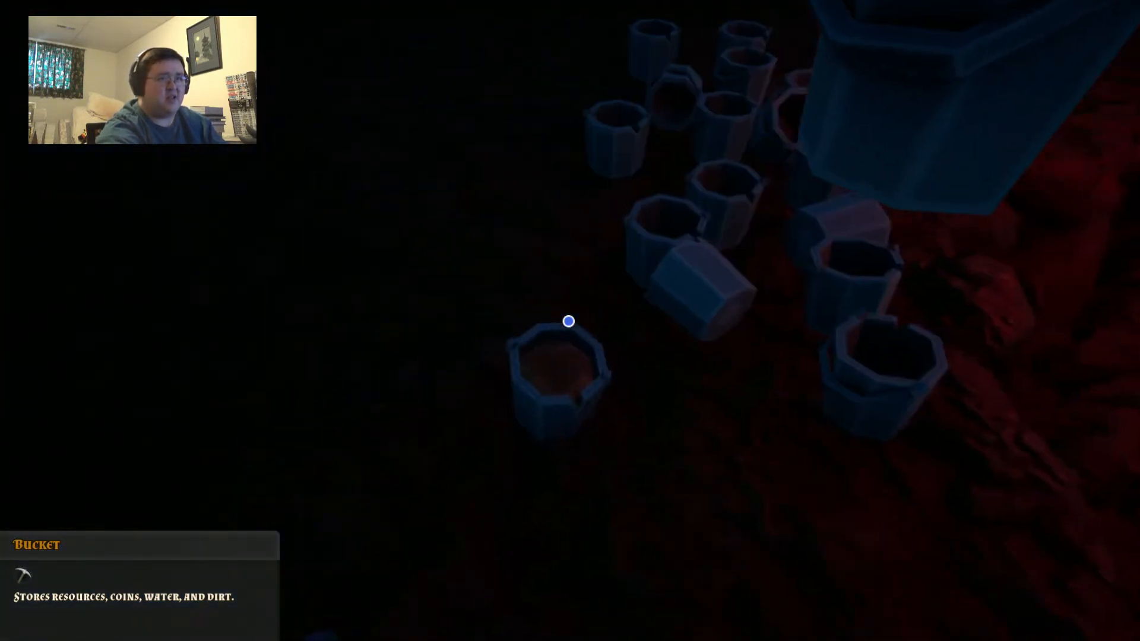
mouse_move(569, 322)
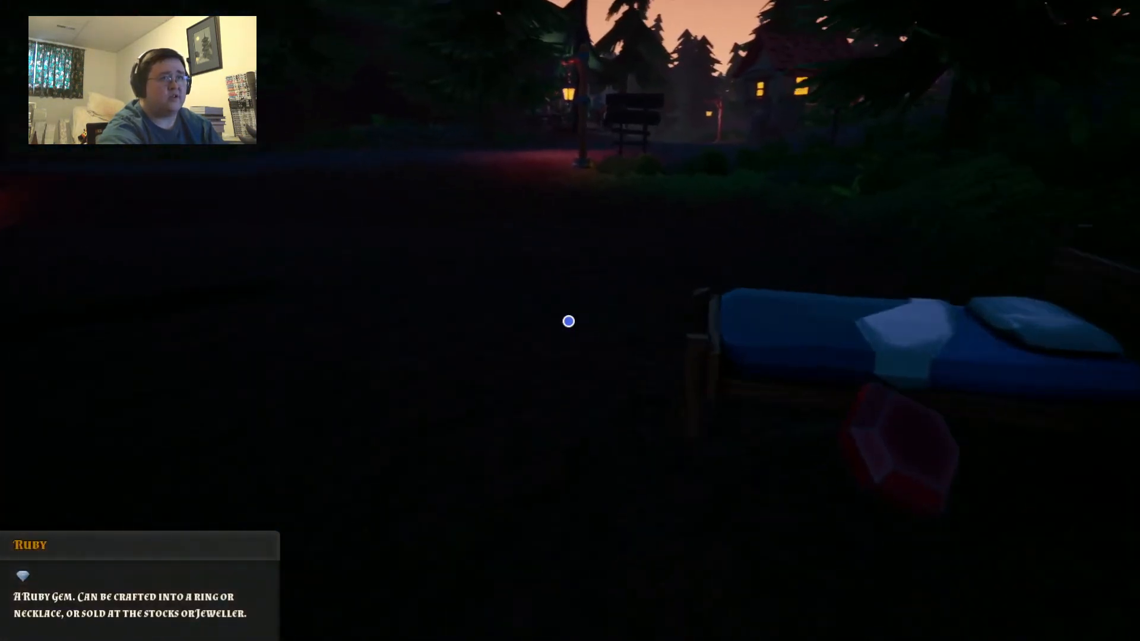
mouse_move(569, 321)
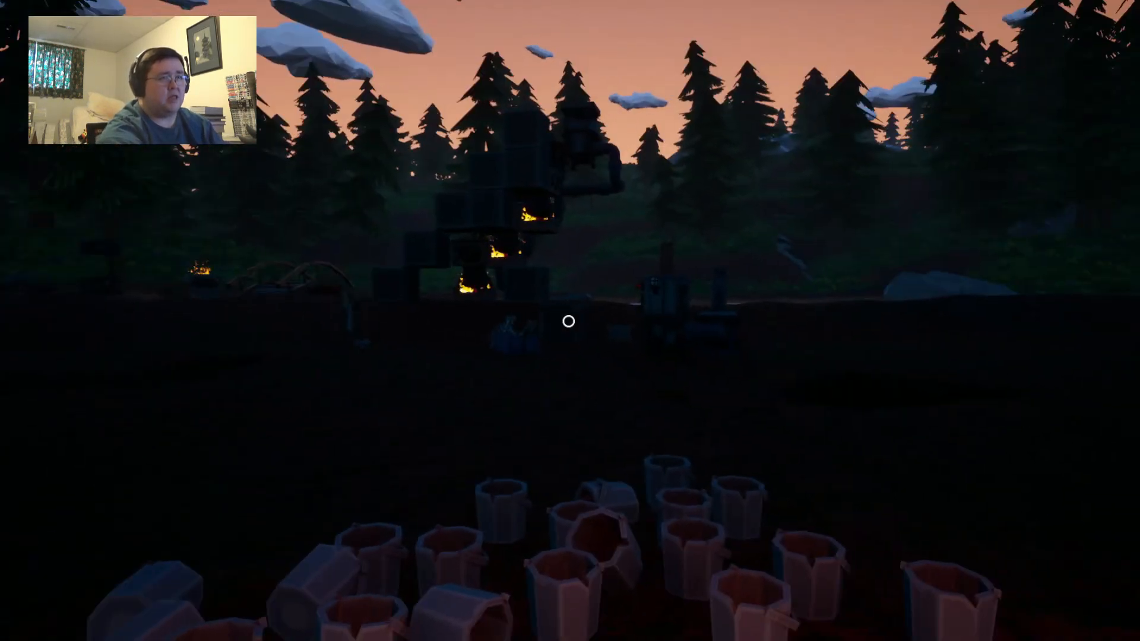
Pause the game at the smelter base to reach the session options
key(Escape)
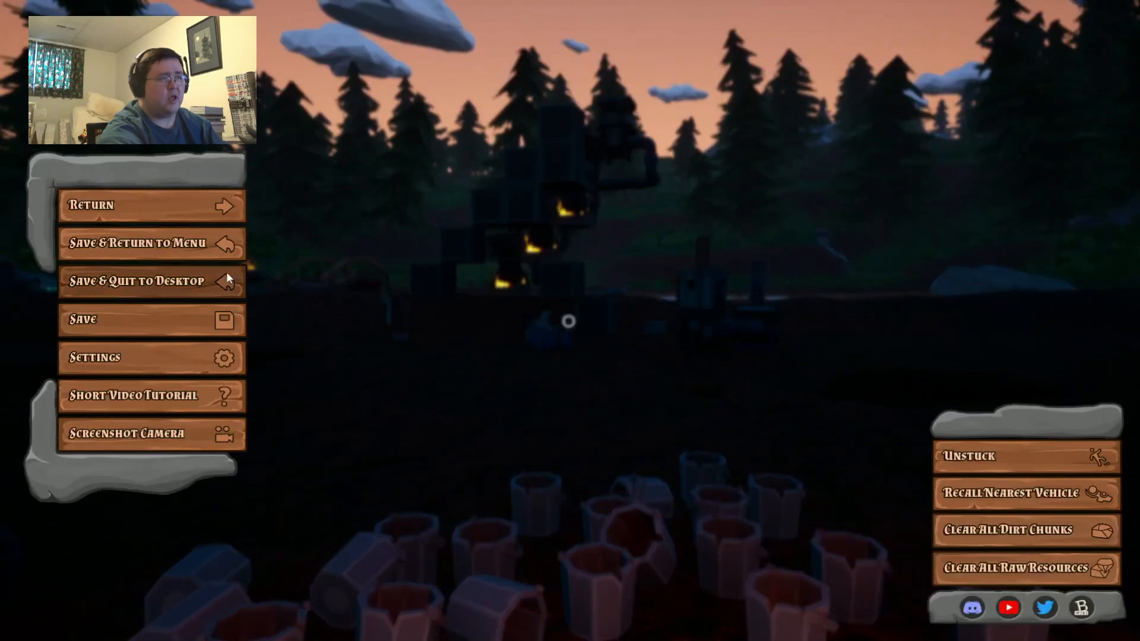
Save the session and confirm returning to the main menu
click(151, 242)
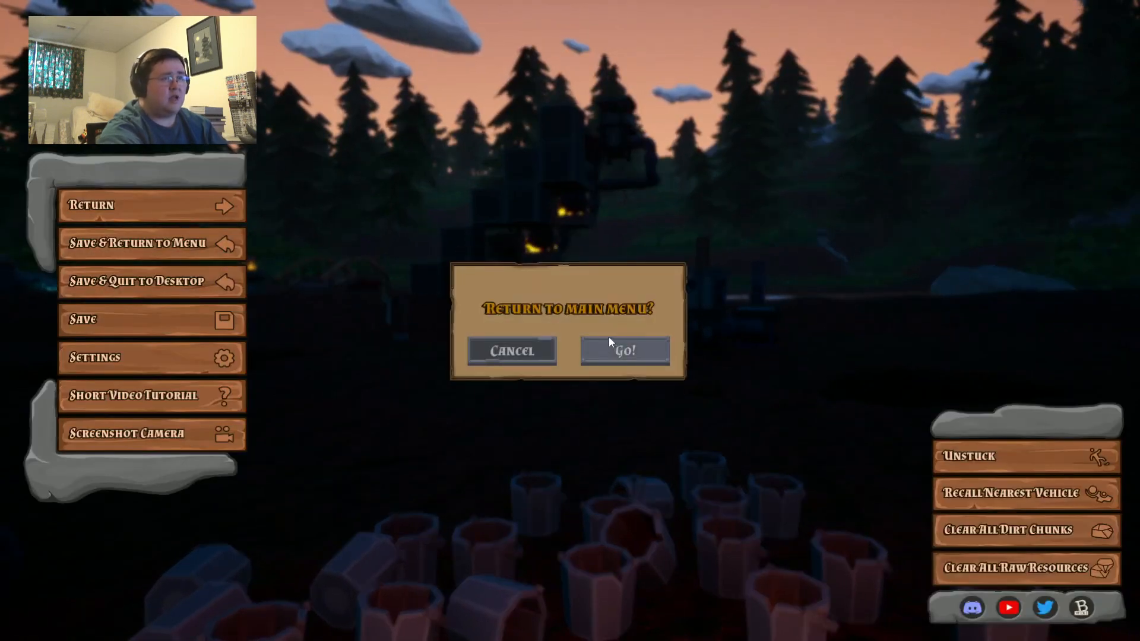
click(624, 350)
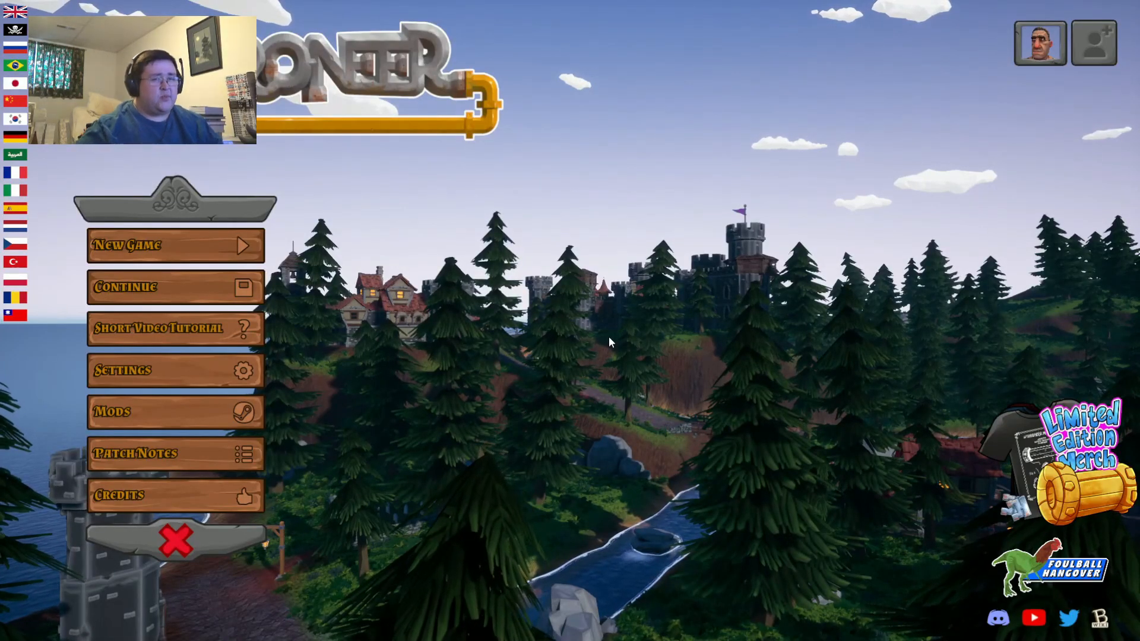